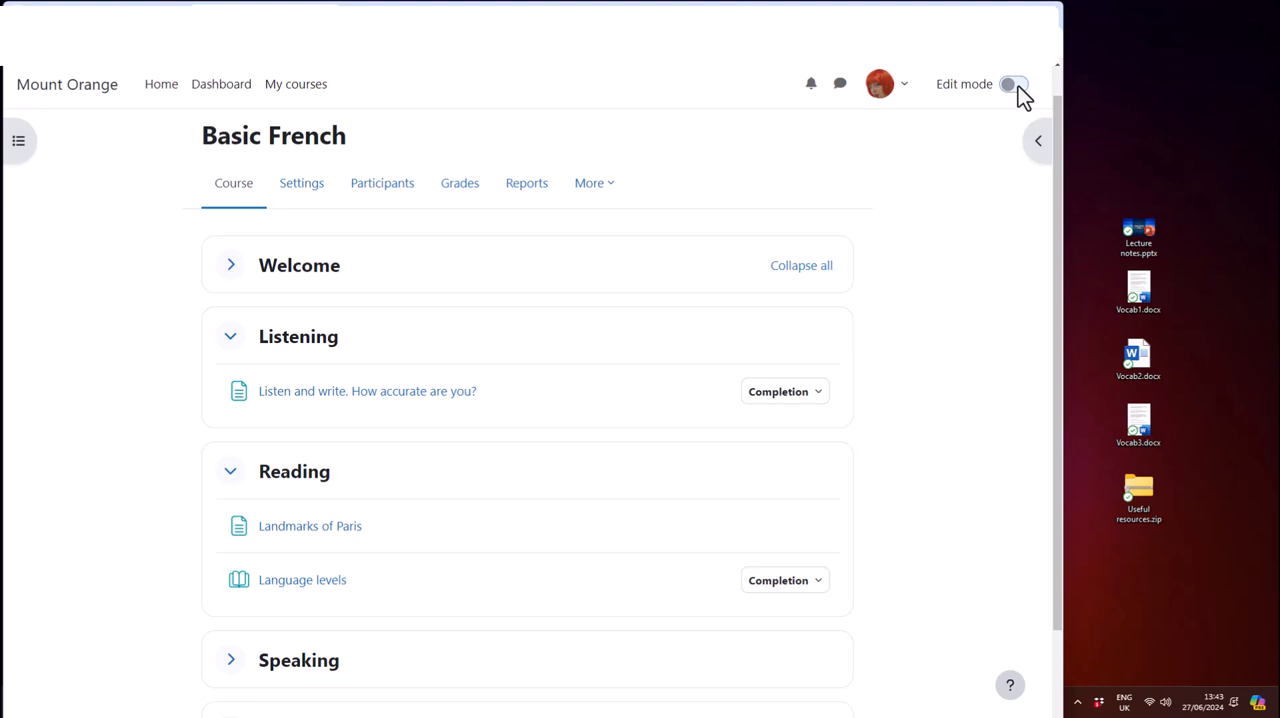
# Switch on Edit mode for the Basic French course page
pyautogui.click(1015, 82)
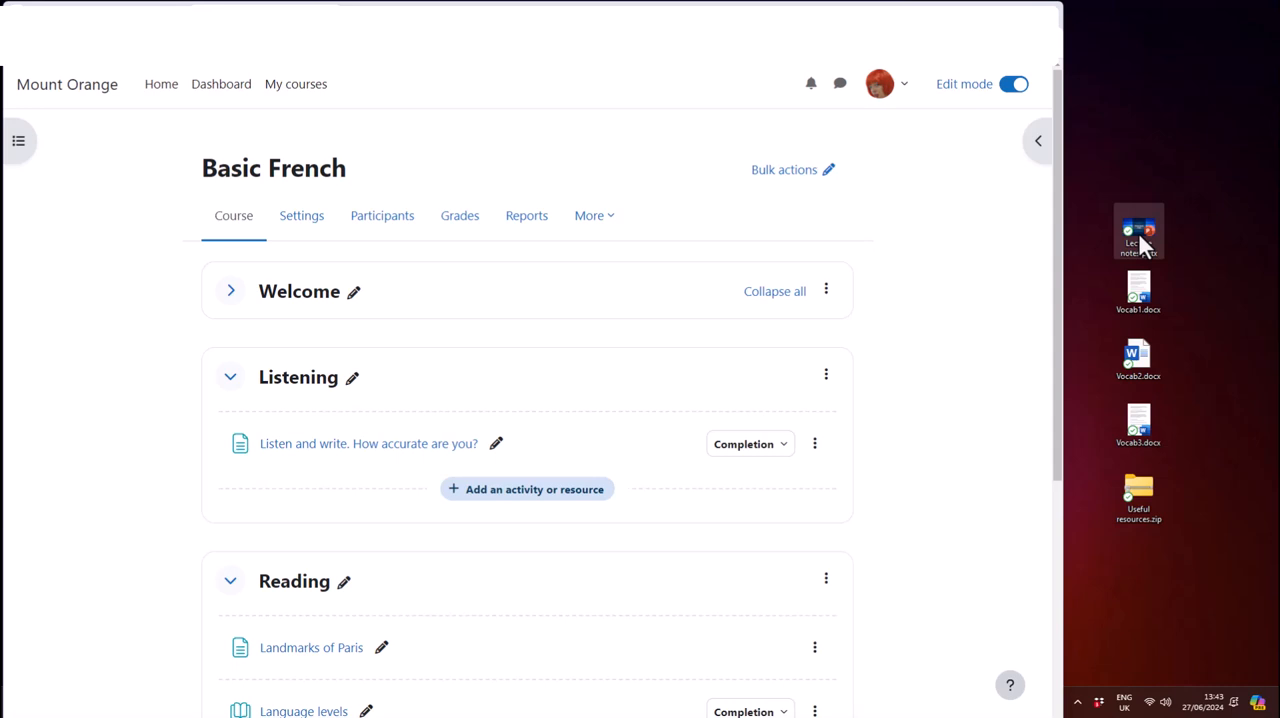
# Drop Vocab1.docx, Vocab2.docx and Vocab3.docx from the desktop into the Reading section
pyautogui.moveTo(1138, 231); pyautogui.dragTo(760, 450)
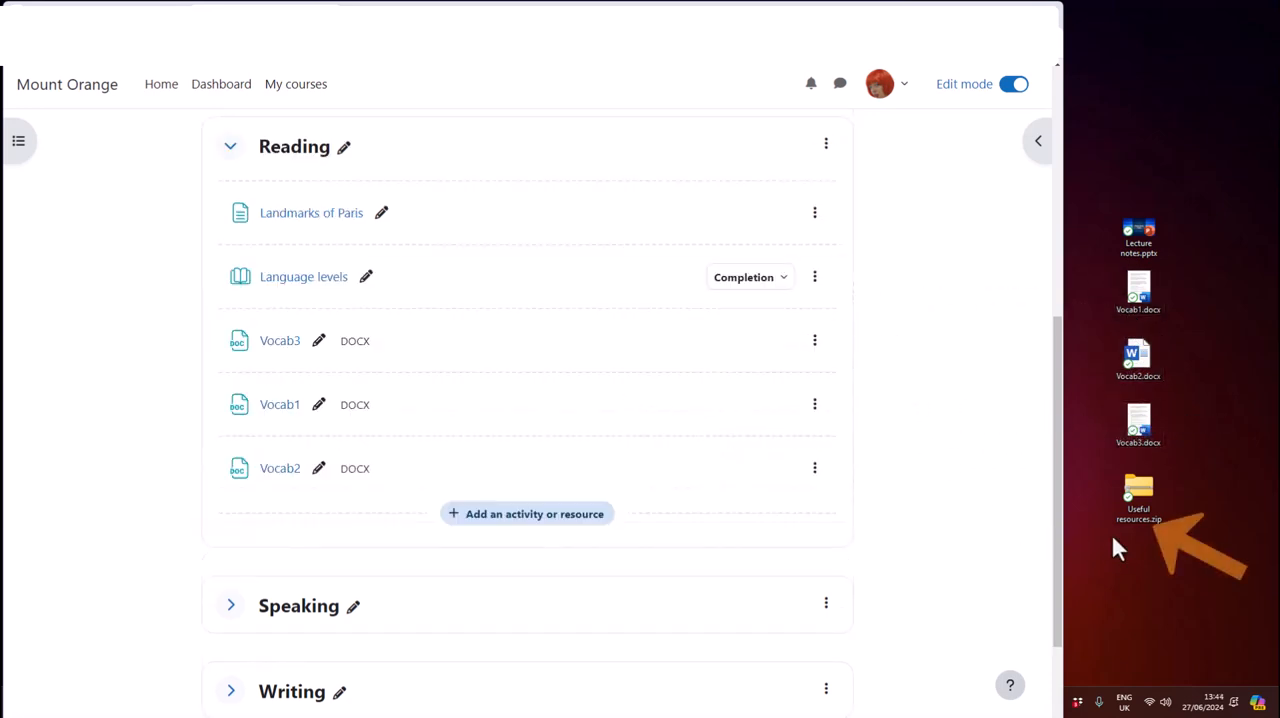
# Drop Useful resources.zip into the Reading section to get the unzip, file or SCORM options
pyautogui.click(1138, 495)
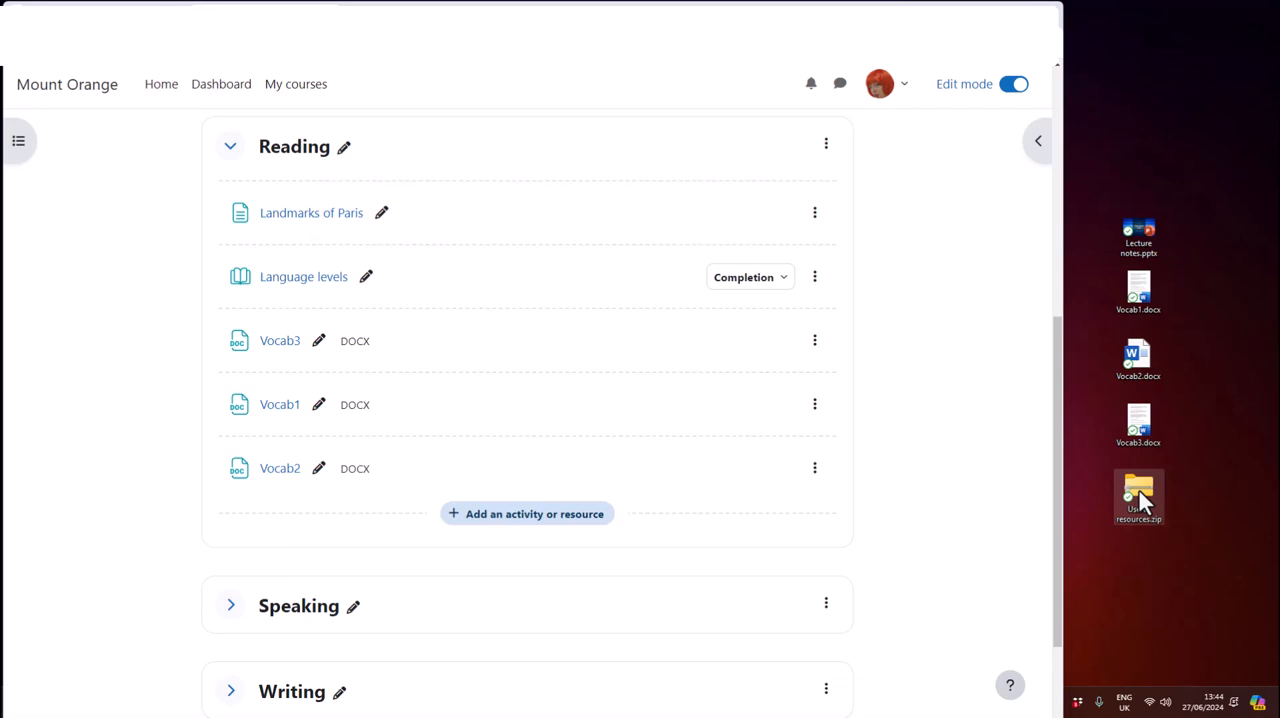
pyautogui.rightClick(1138, 495)
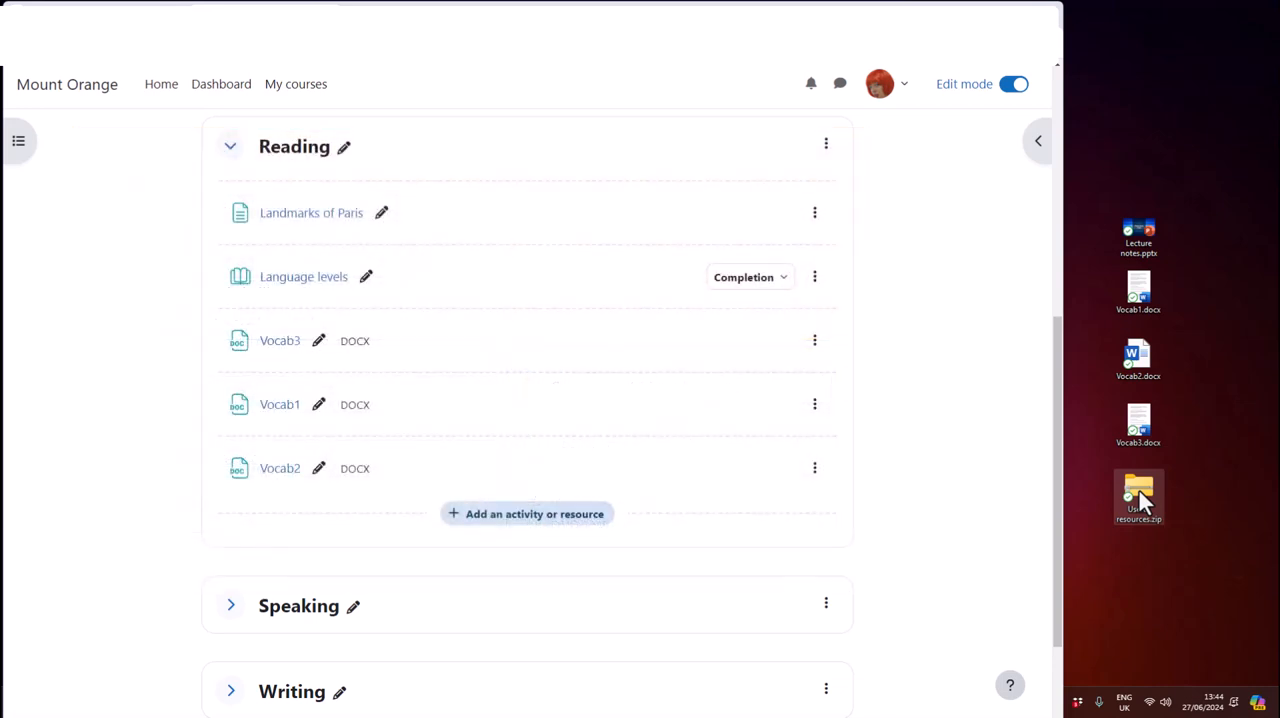
pyautogui.moveTo(1139, 497); pyautogui.dragTo(520, 250)
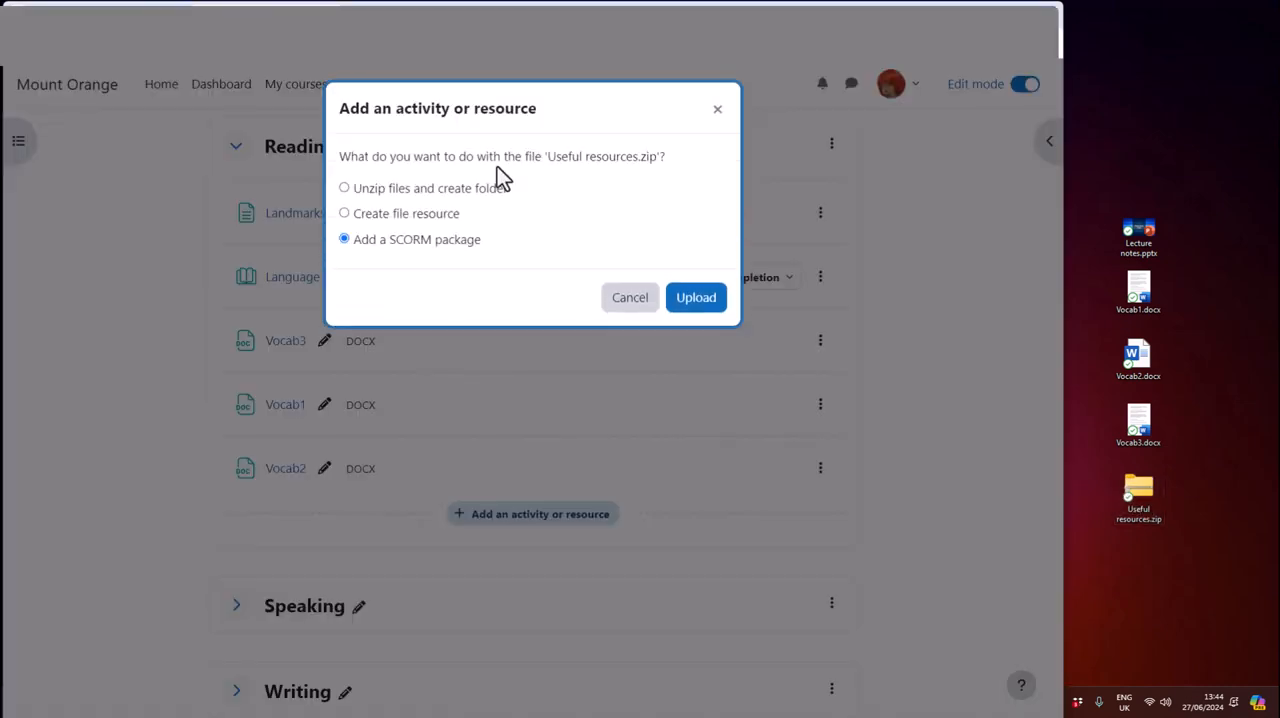
pyautogui.moveTo(505, 198)
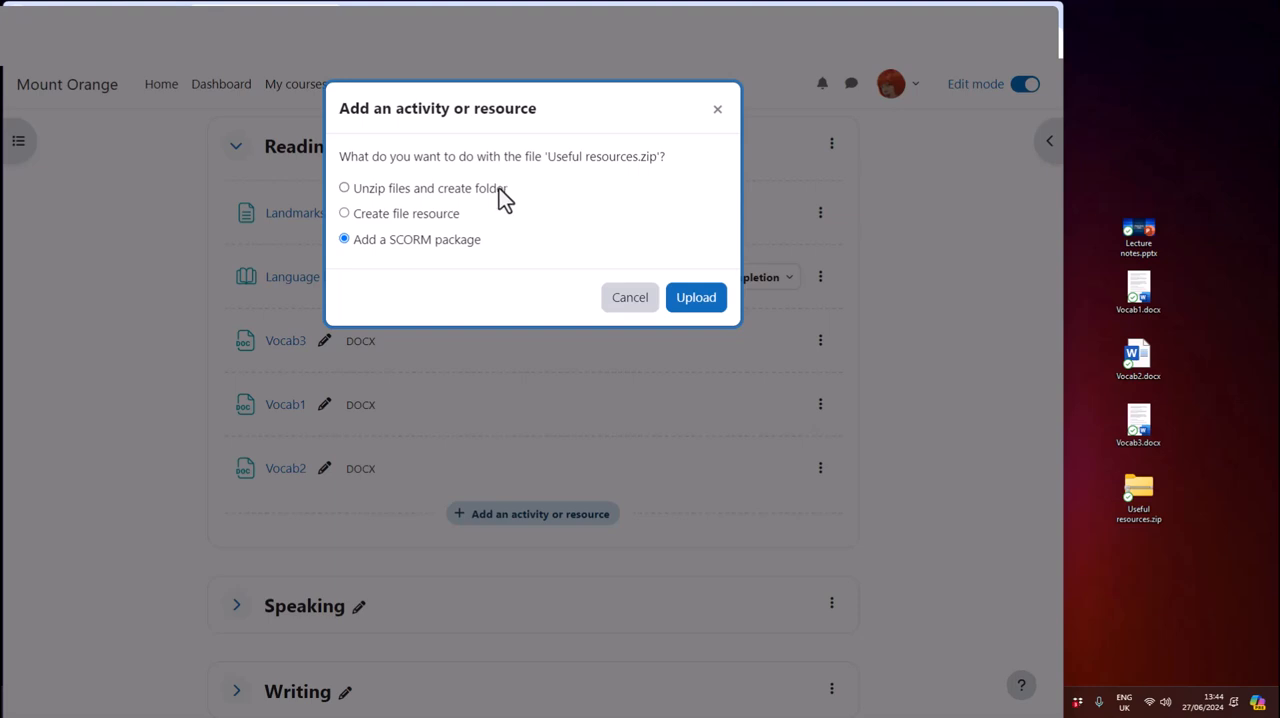